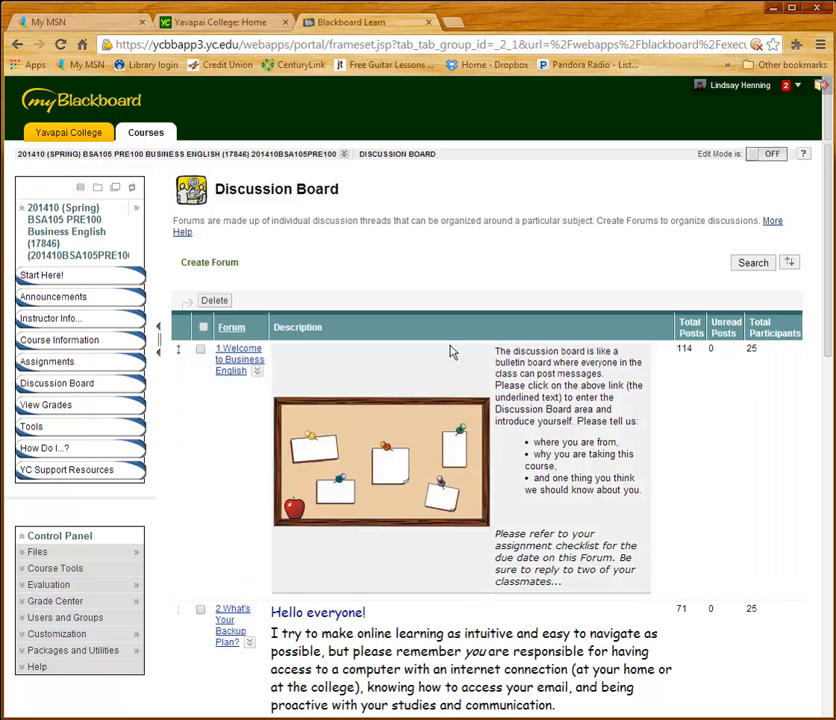
pyautogui.moveTo(640, 508)
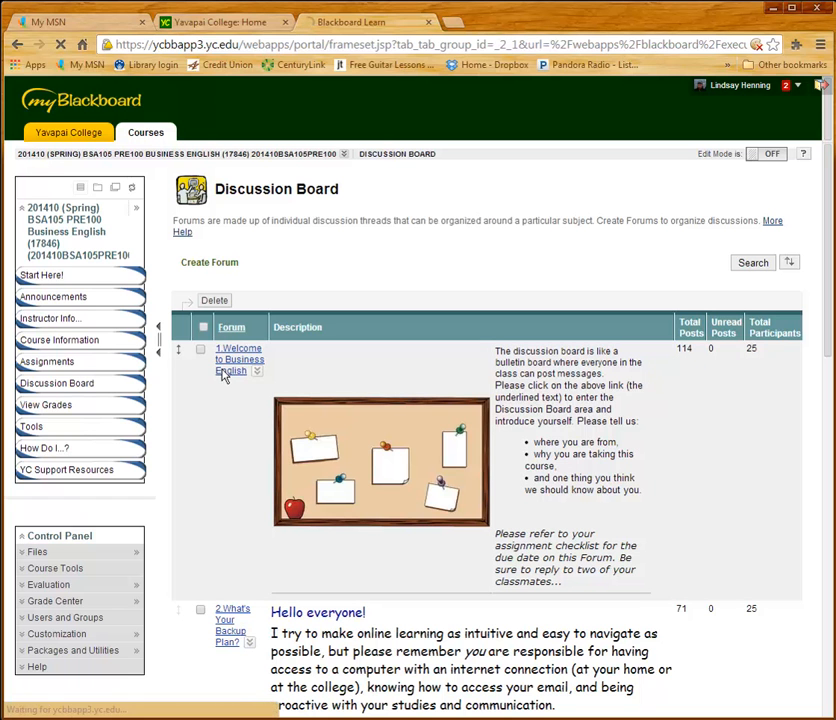
# Open the 1.Welcome to Business English forum and scroll to its final introduction thread
pyautogui.click(239, 360)
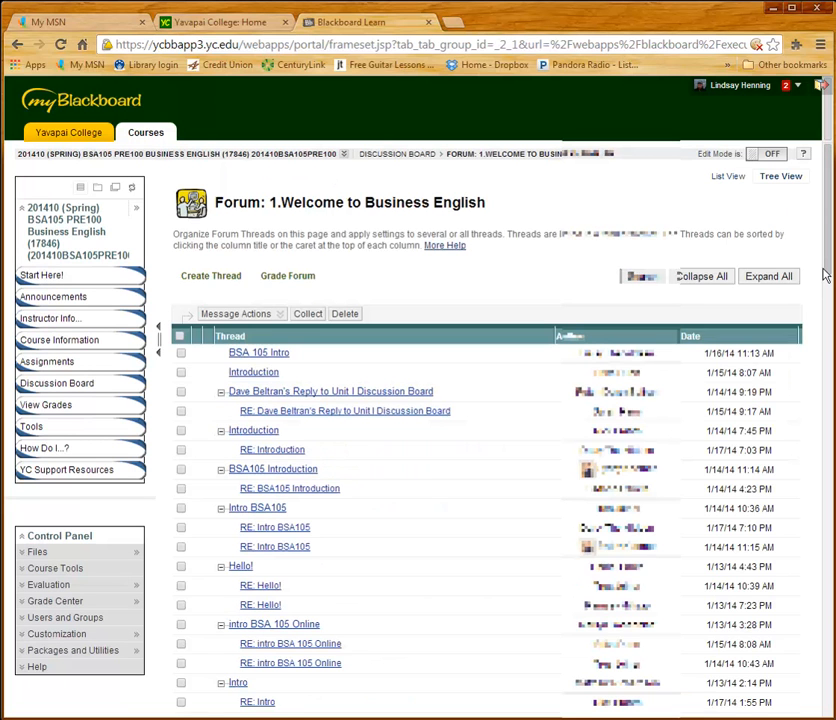
pyautogui.scroll(-3)
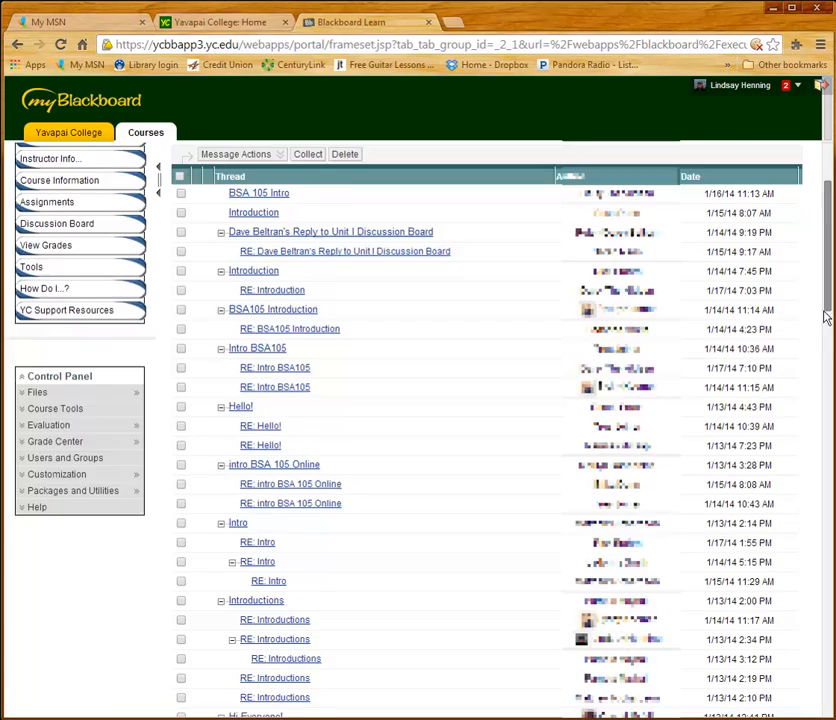
pyautogui.scroll(-3)
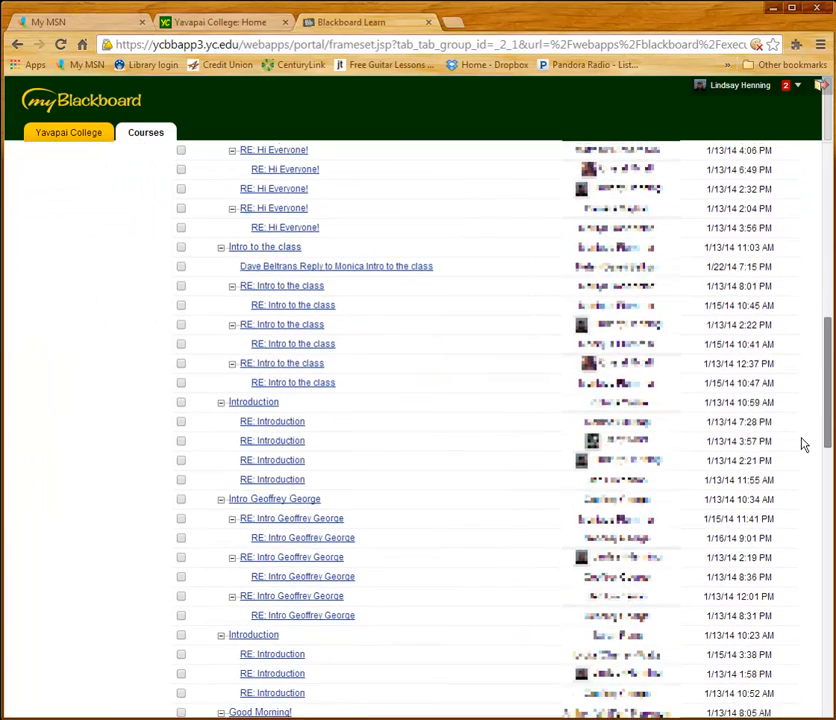
pyautogui.scroll(-3)
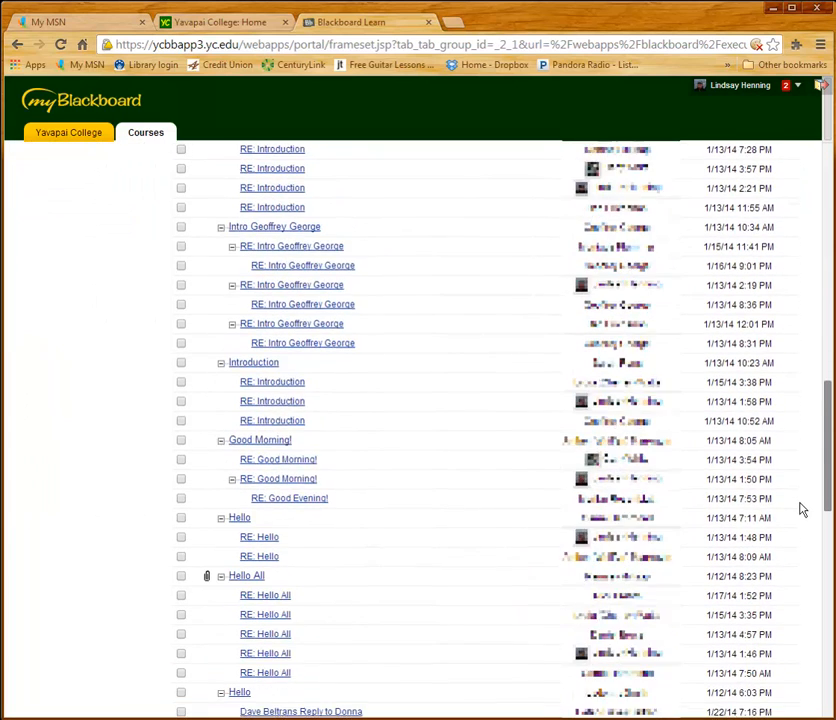
pyautogui.scroll(-3)
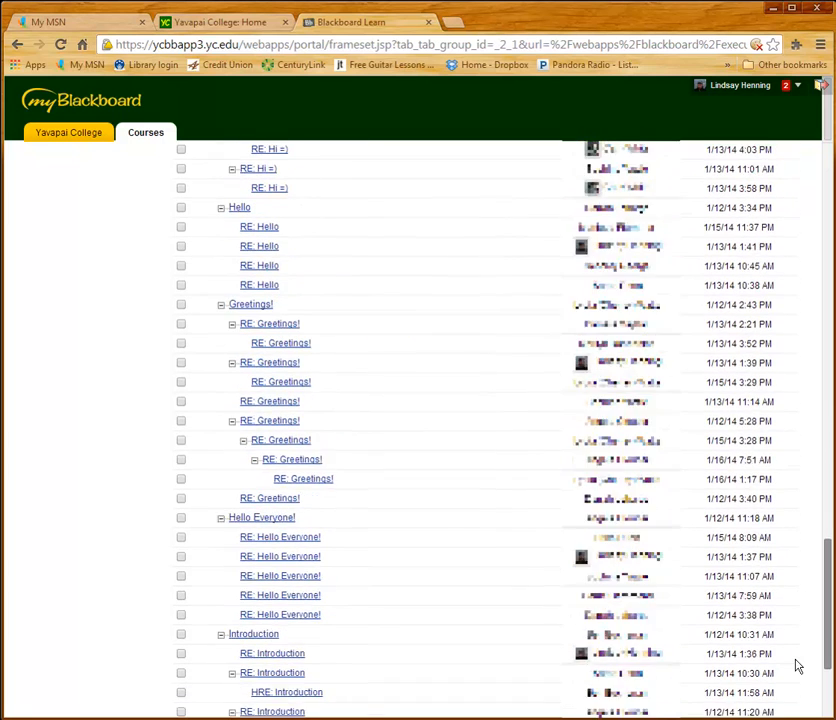
pyautogui.scroll(-3)
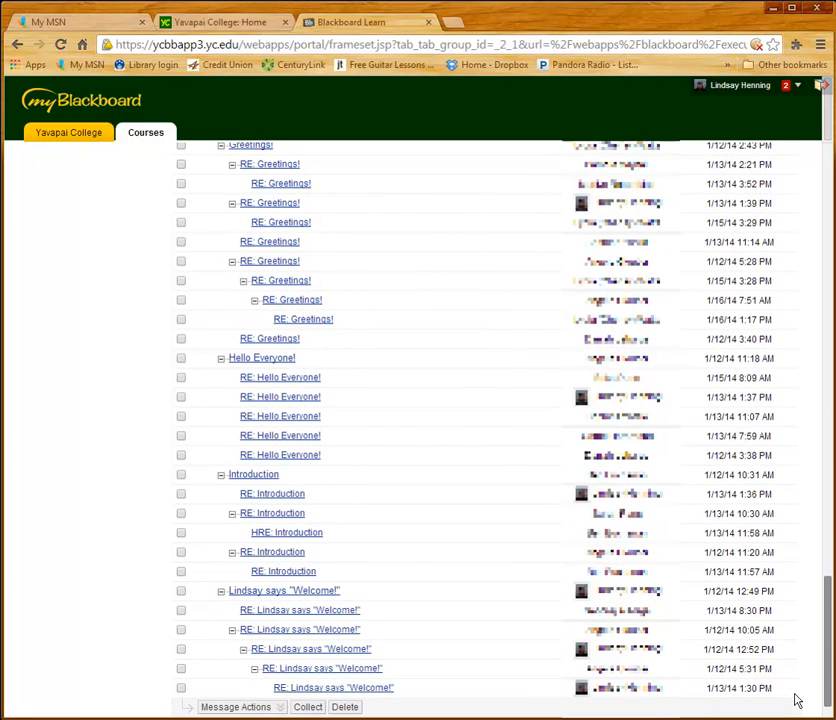